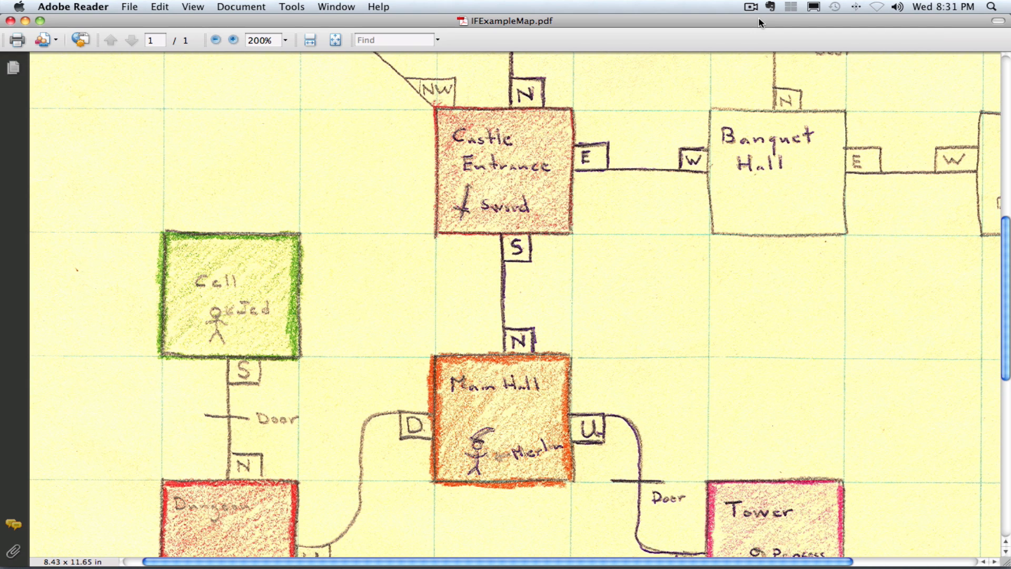
{"action": "mouse_move", "coordinate": [768, 67]}
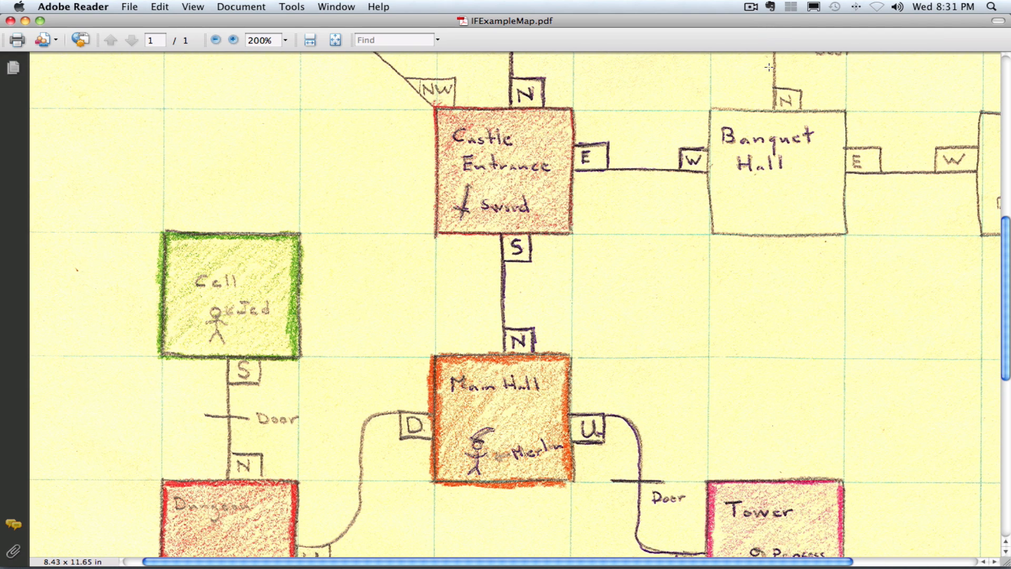
{"action": "mouse_move", "coordinate": [429, 263]}
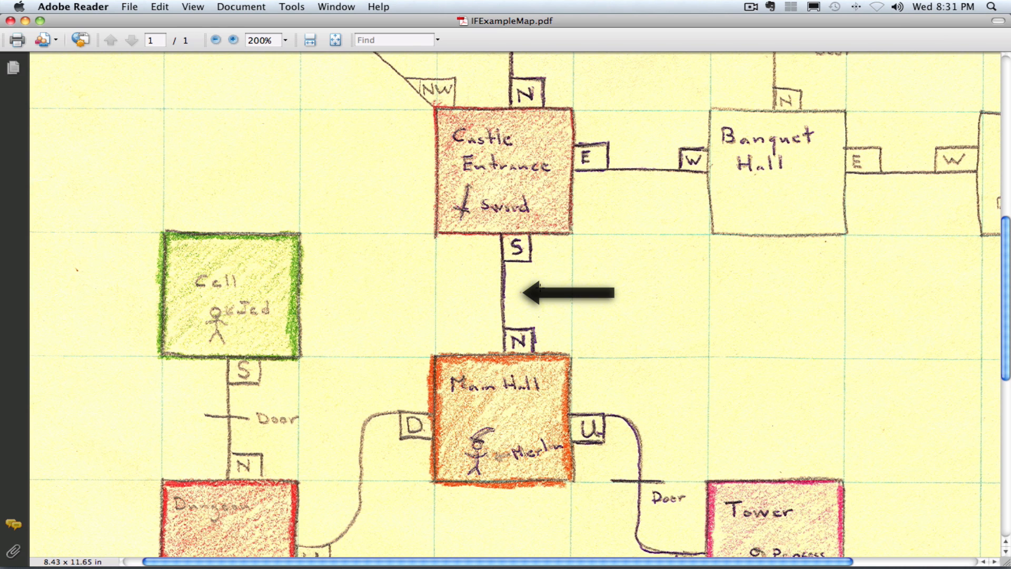
{"action": "mouse_move", "coordinate": [200, 545]}
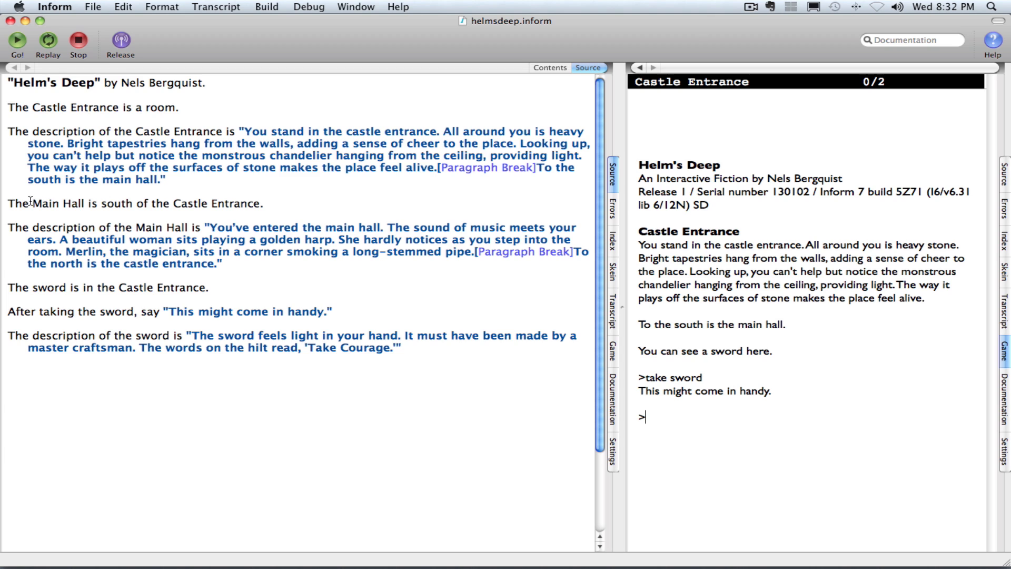
Step: Replace 'Main Hall' so the sentence reads 'The wood door is south of the Castle Entrance'
{"action": "double_click", "coordinate": [43, 204]}
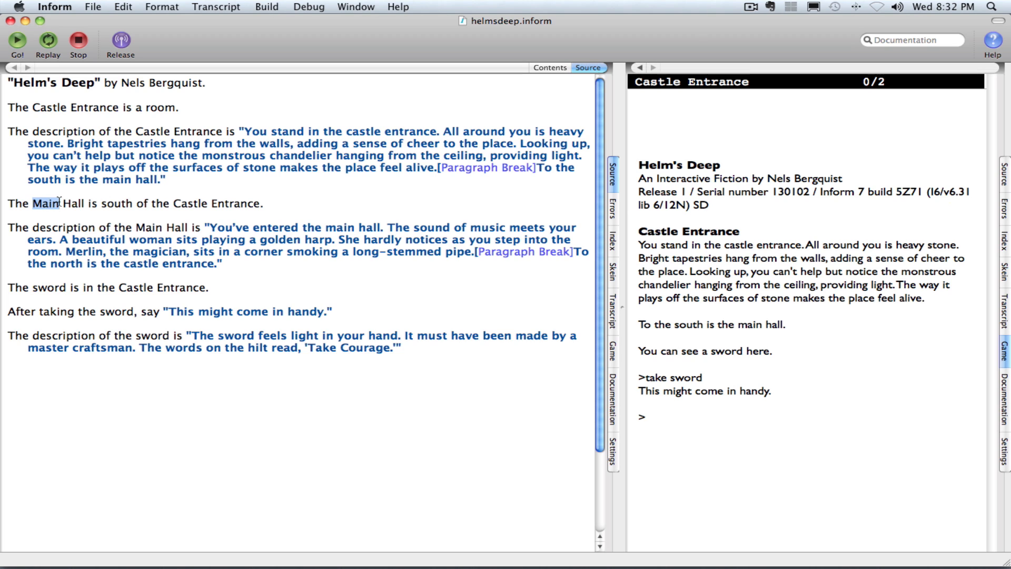
{"action": "double_click", "coordinate": [45, 204]}
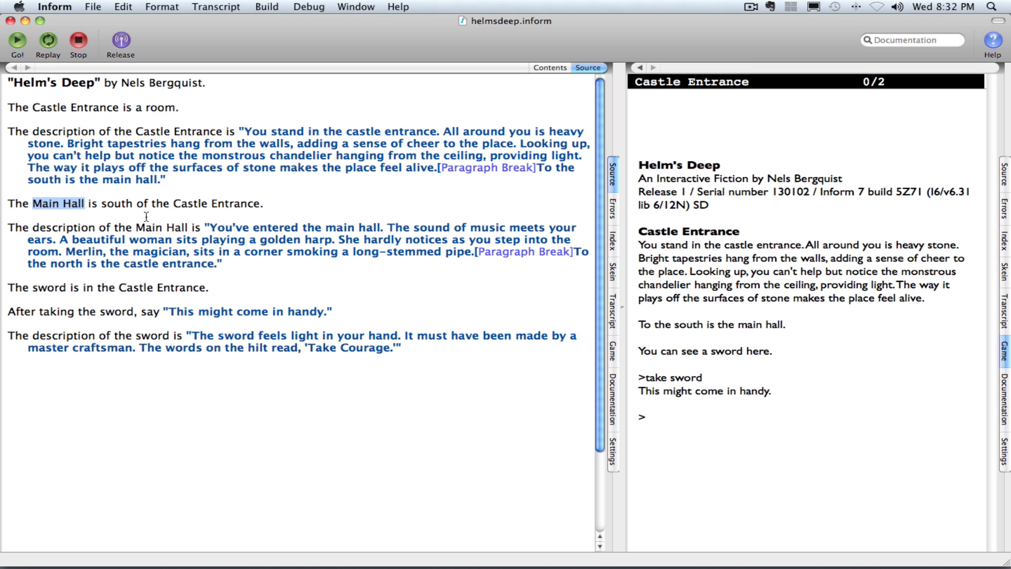
{"action": "type", "text": "wood"}
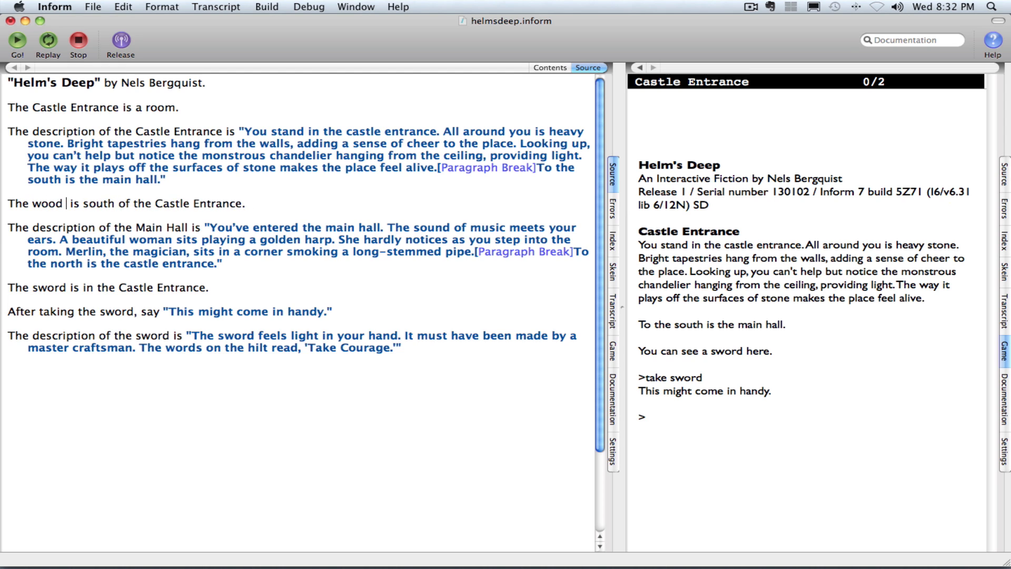
{"action": "type", "text": "door"}
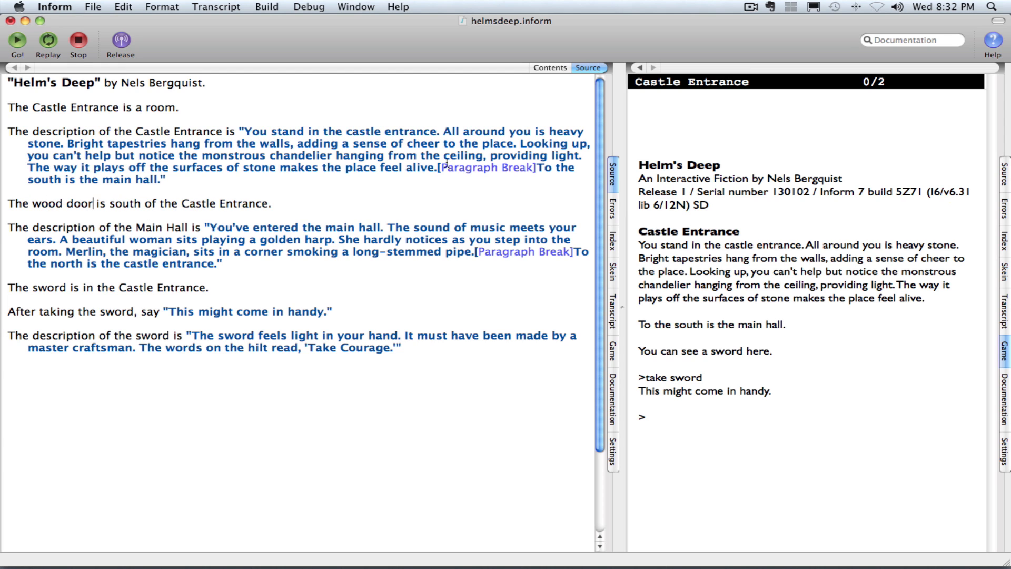
Step: Extend the sentence with 'and north of the Main Hall.' before its full stop
{"action": "left_click", "coordinate": [272, 203]}
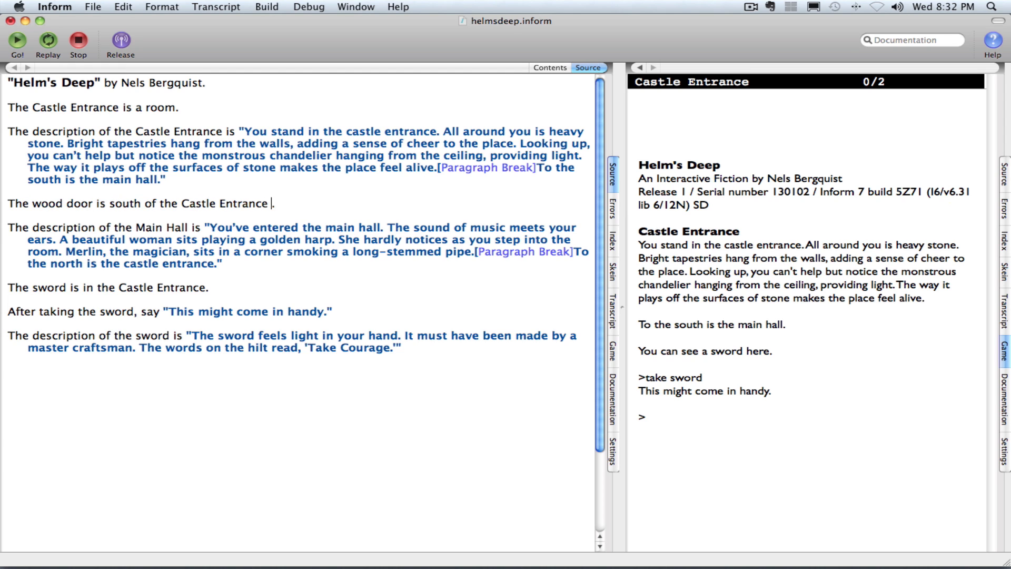
{"action": "type", "text": "and north"}
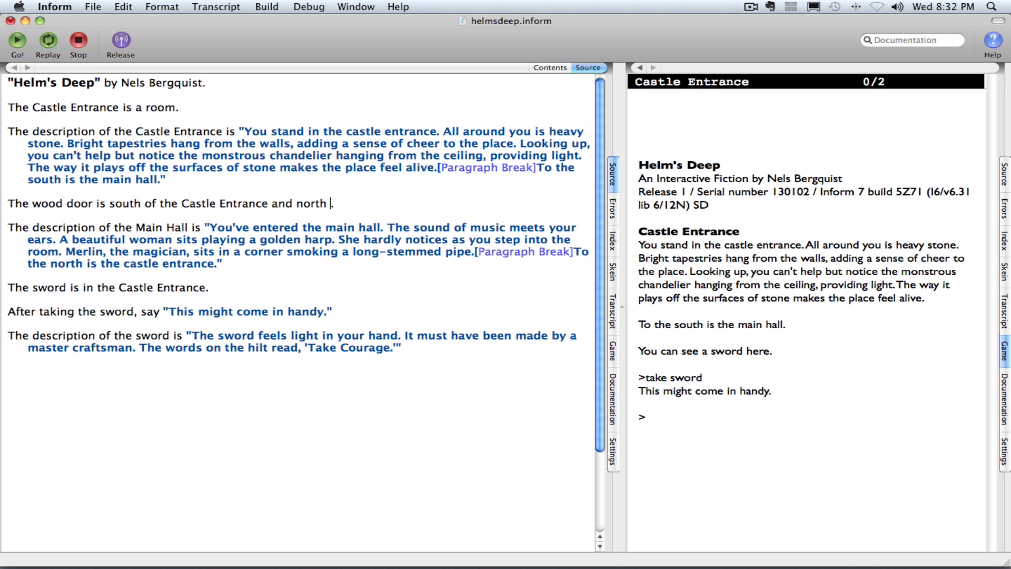
{"action": "type", "text": "of the"}
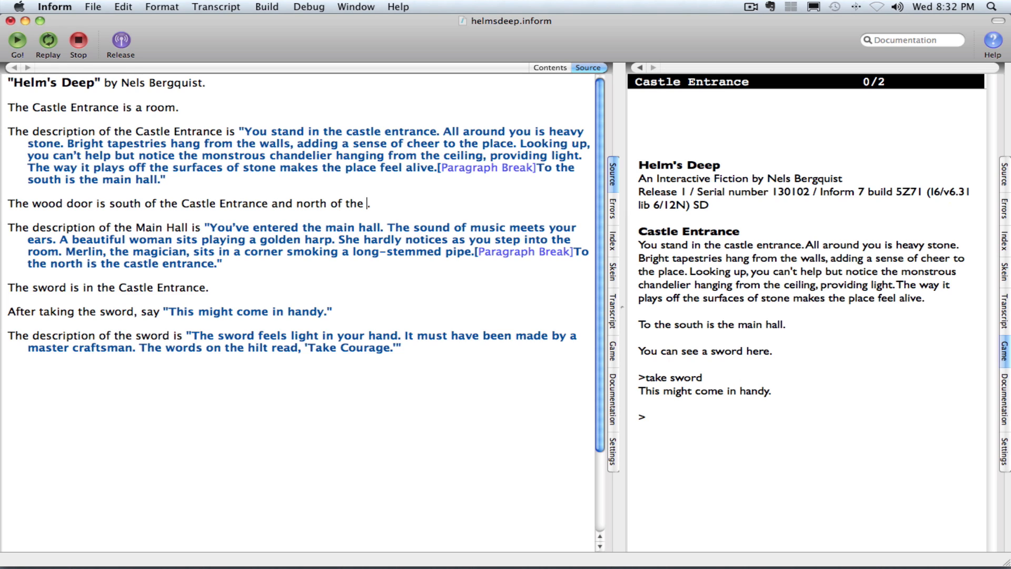
{"action": "type", "text": "Main"}
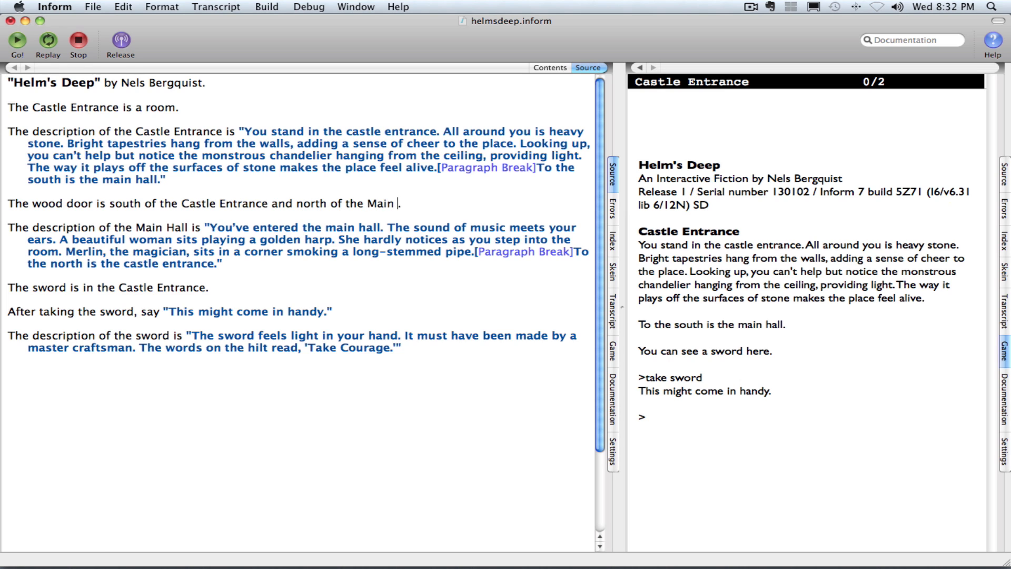
{"action": "type", "text": "Hall."}
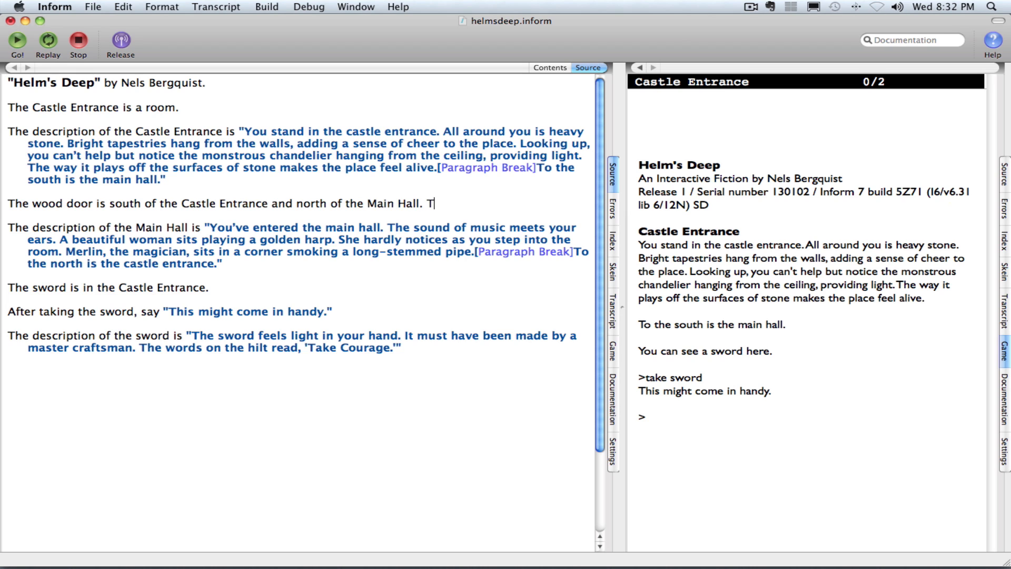
Step: Add 'The wood door is a door. The wood door is closed and openable.' to the source
{"action": "type", "text": "he wood do"}
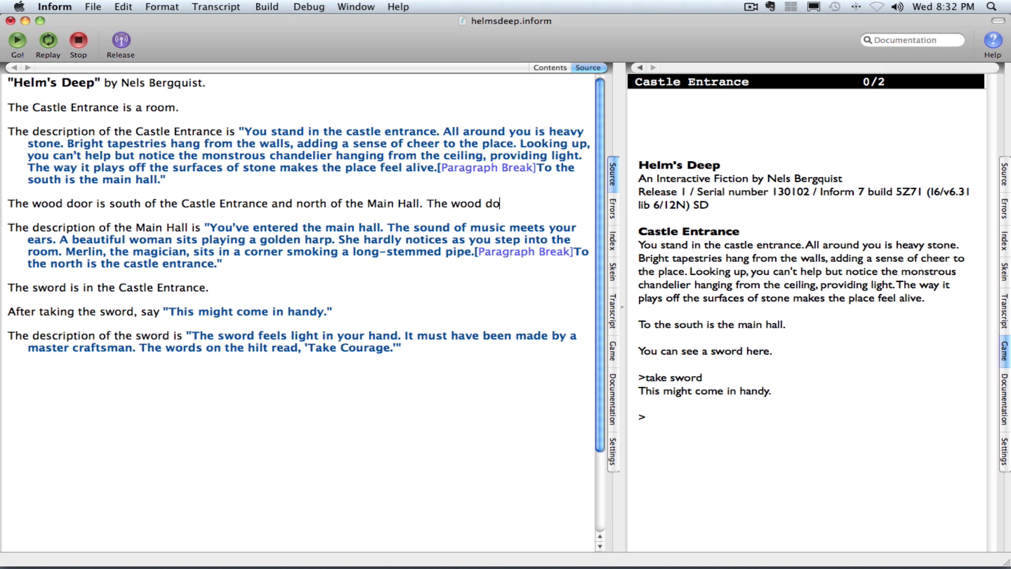
{"action": "type", "text": "or is a do"}
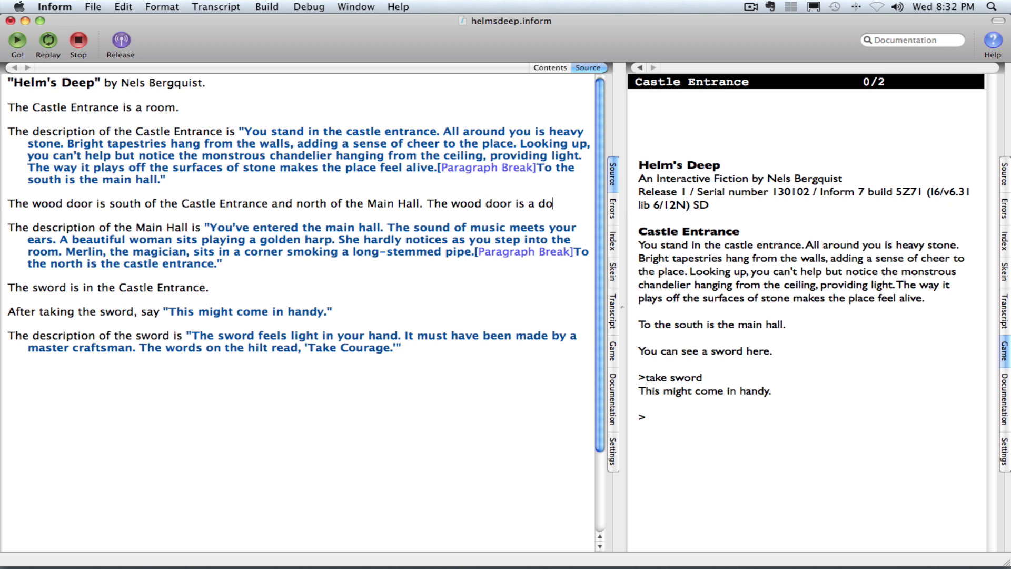
{"action": "type", "text": "or. The wood door i"}
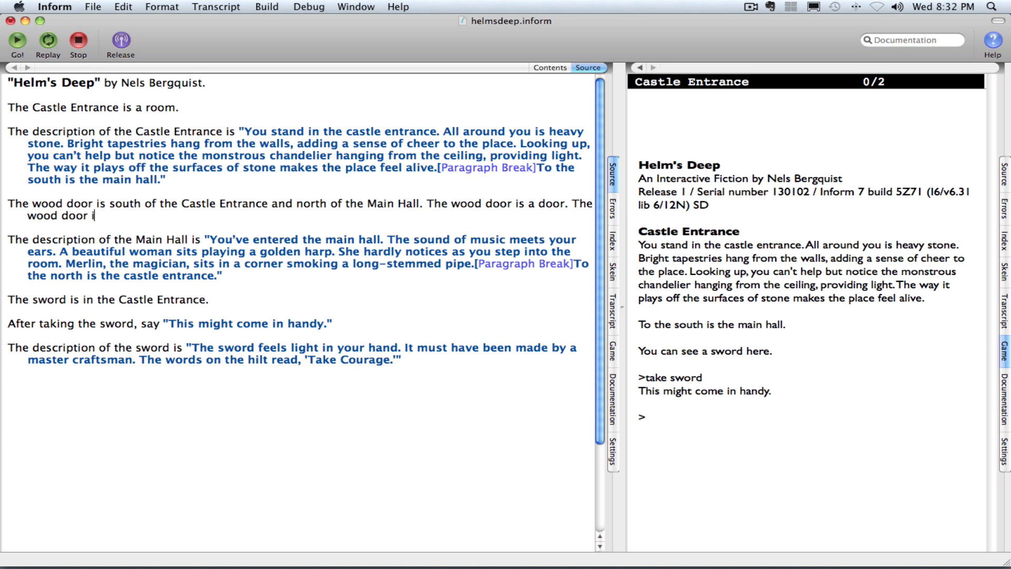
{"action": "type", "text": "s"}
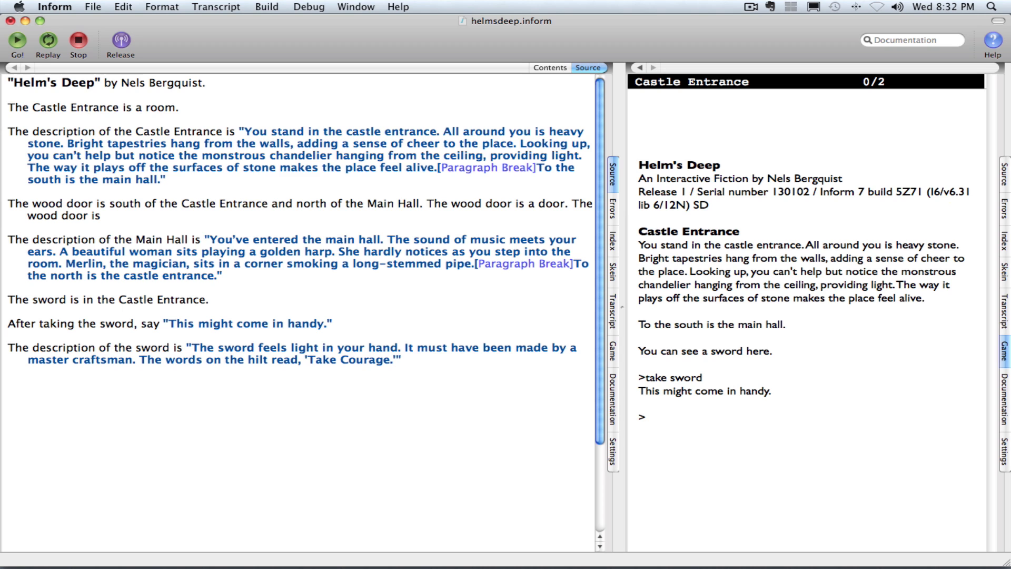
{"action": "type", "text": "closed and"}
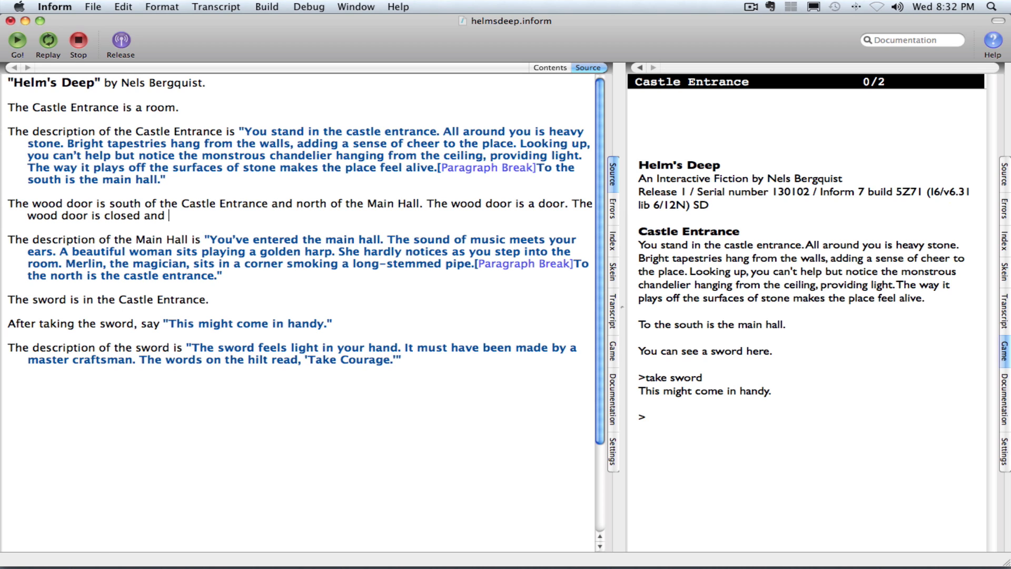
{"action": "type", "text": "openable."}
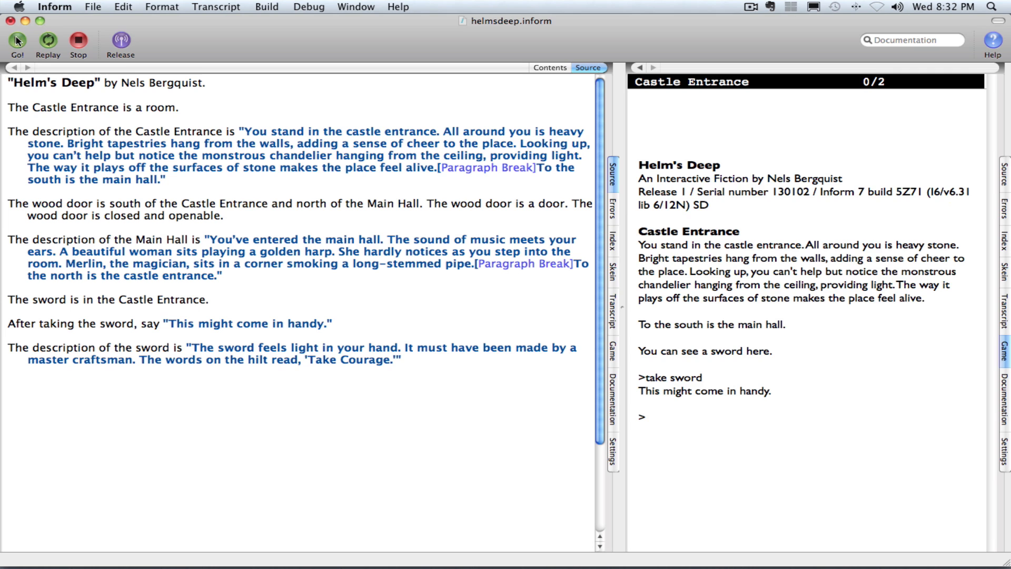
Step: Run the story, try 'walk south' against the closed door, then enter 'open door'
{"action": "left_click", "coordinate": [16, 40]}
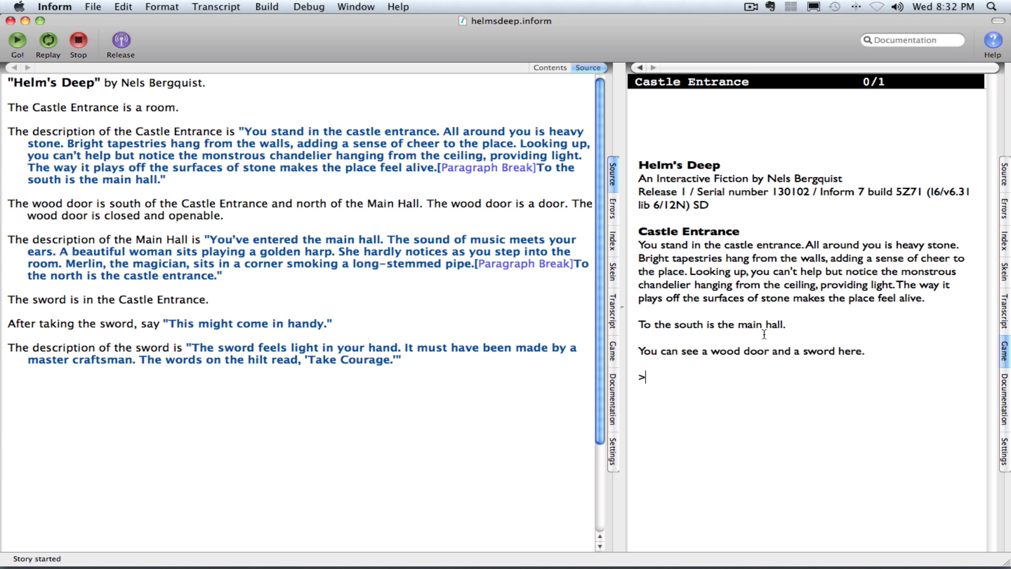
{"action": "mouse_move", "coordinate": [792, 361]}
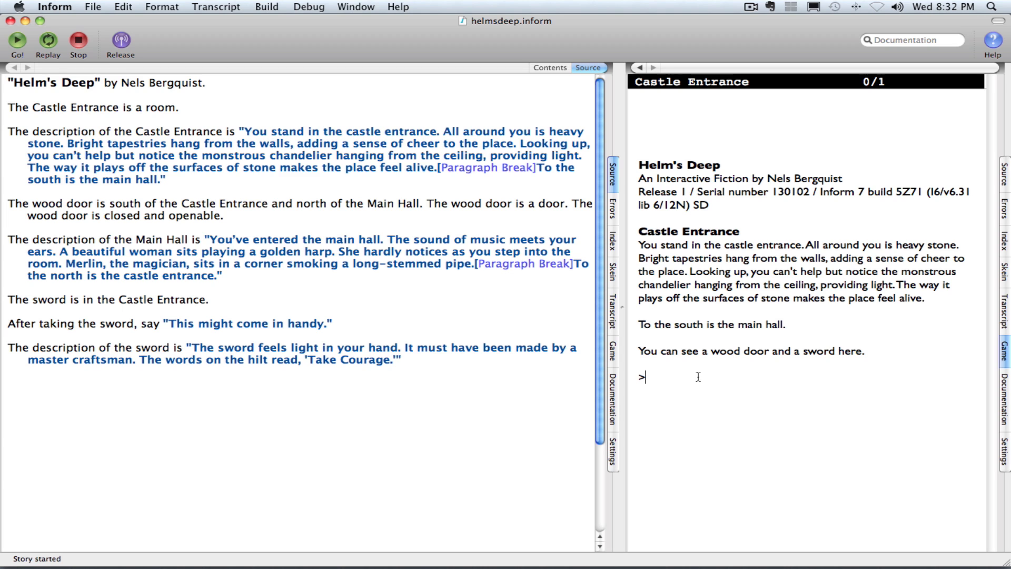
{"action": "type", "text": "walk so"}
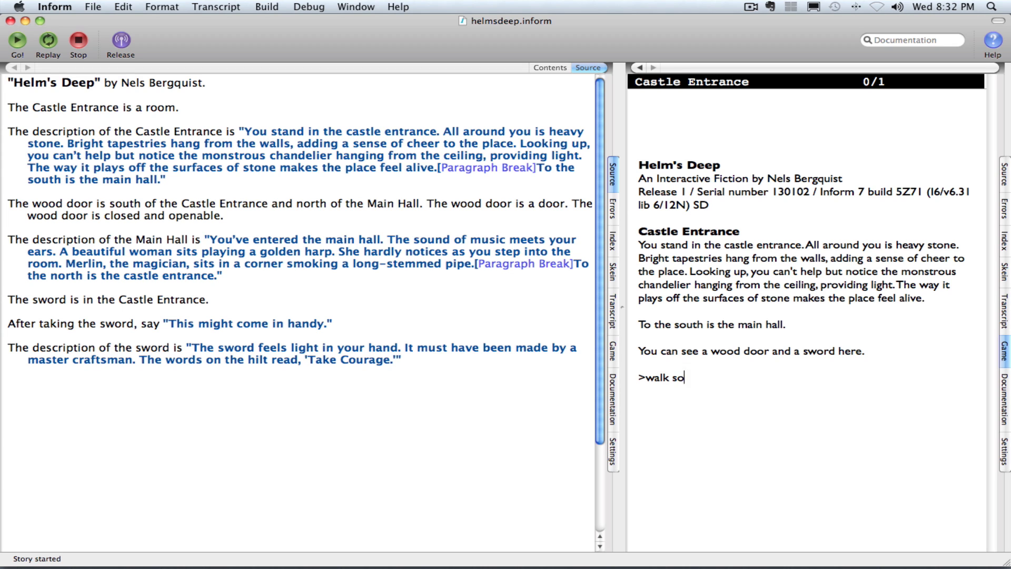
{"action": "key", "text": "Return"}
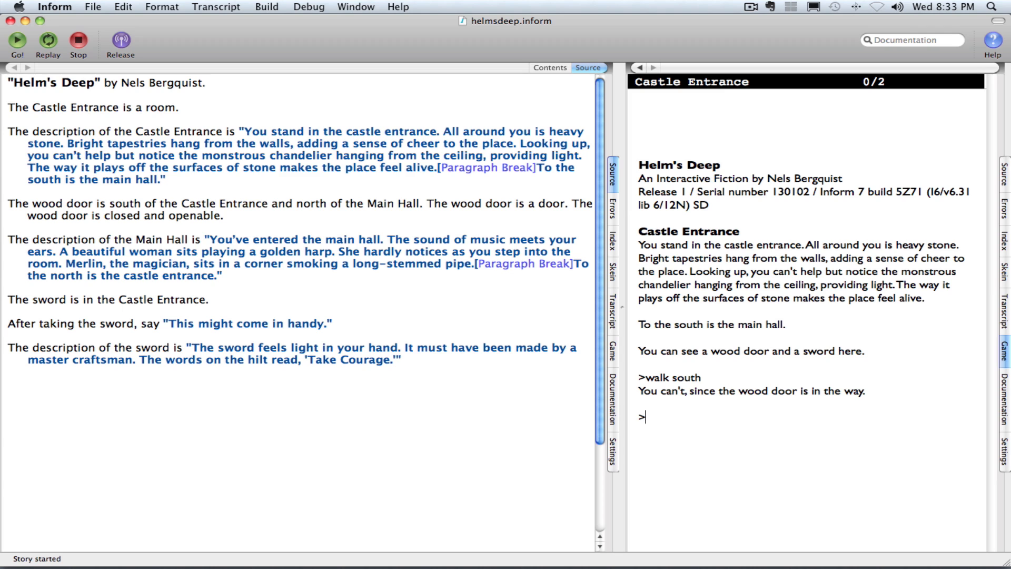
{"action": "type", "text": "open"}
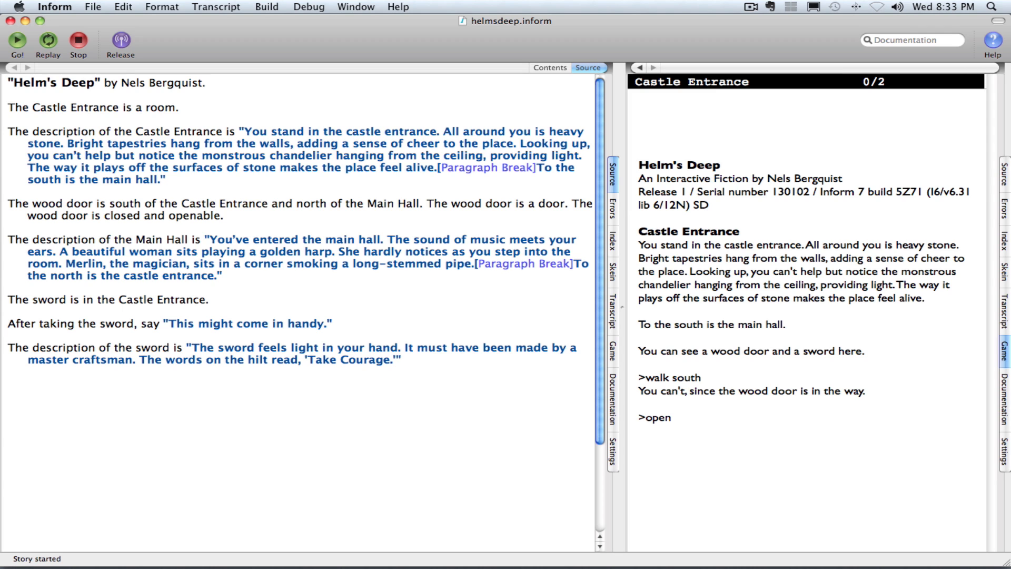
{"action": "type", "text": "door"}
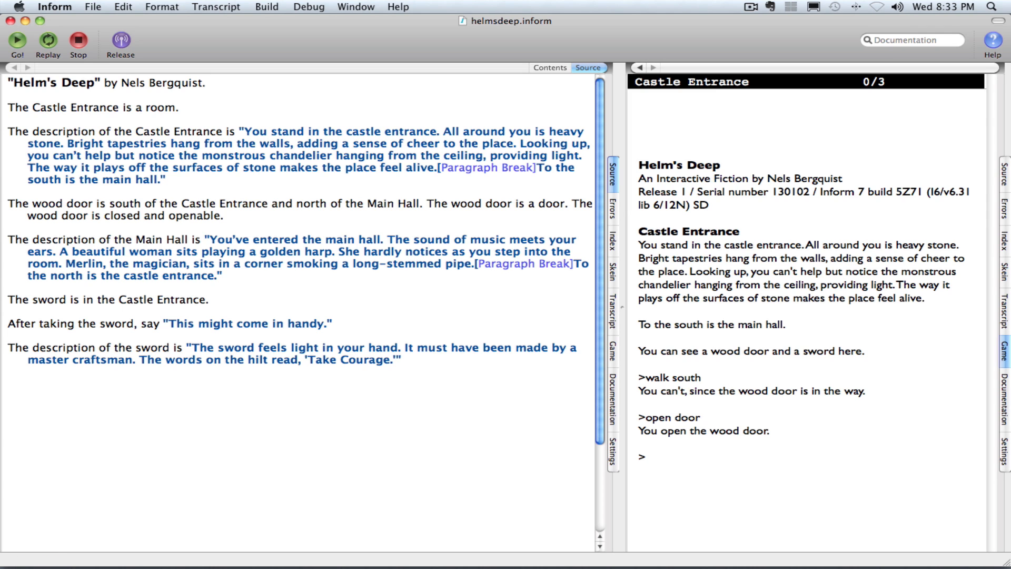